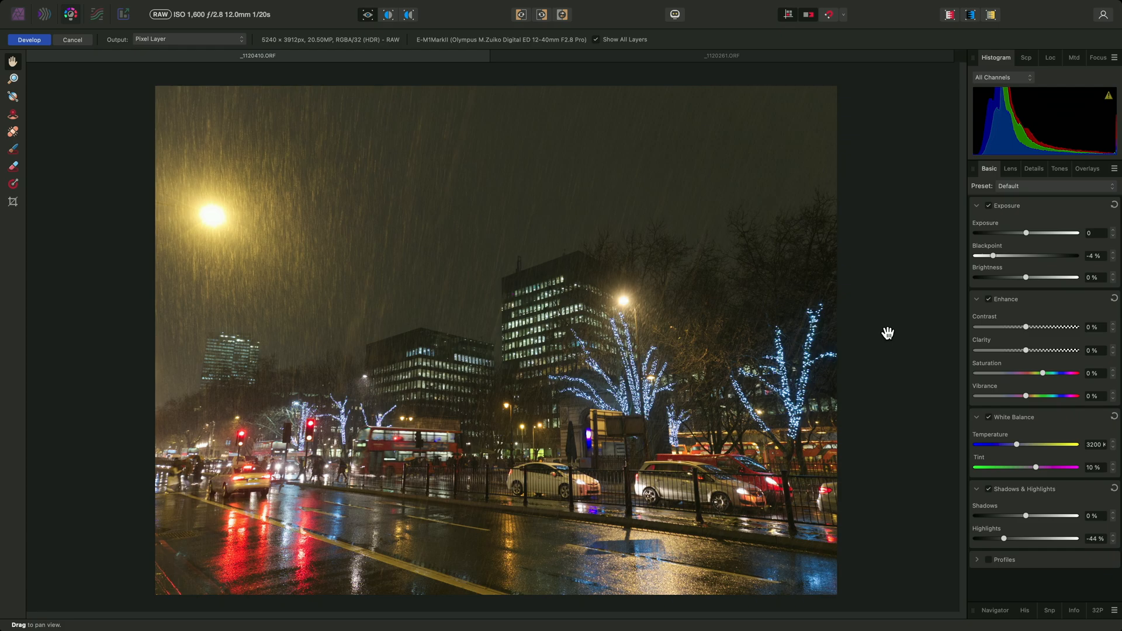
{"action": "mouse_move", "coordinate": [687, 419]}
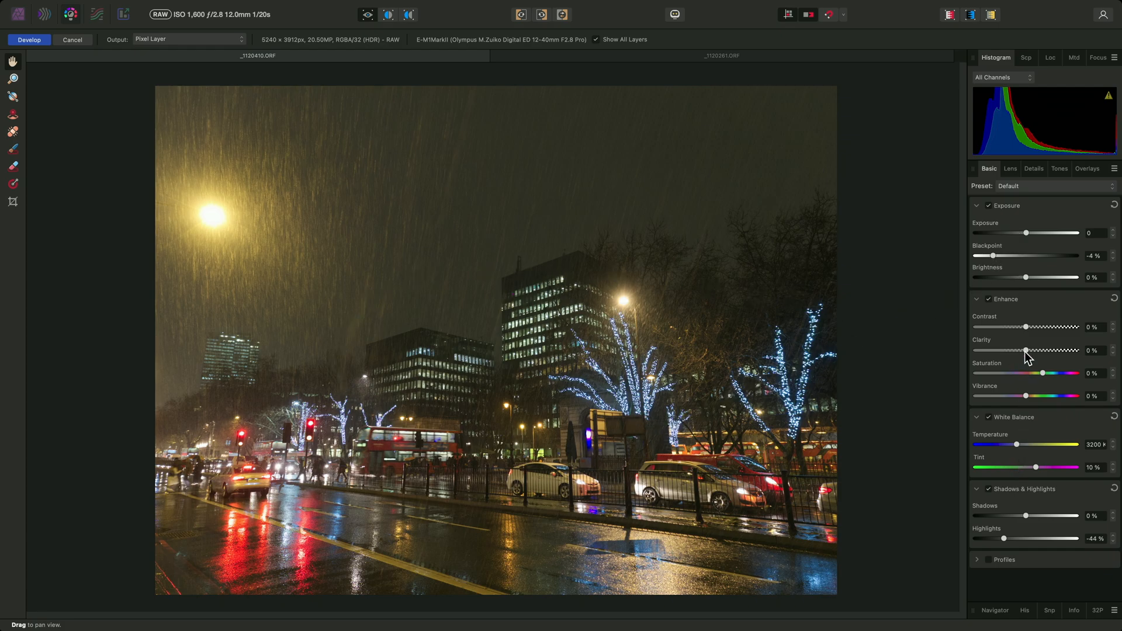
Step: Show the Lens Correction options for the rainy night street RAW photo
{"action": "left_click", "coordinate": [1010, 168]}
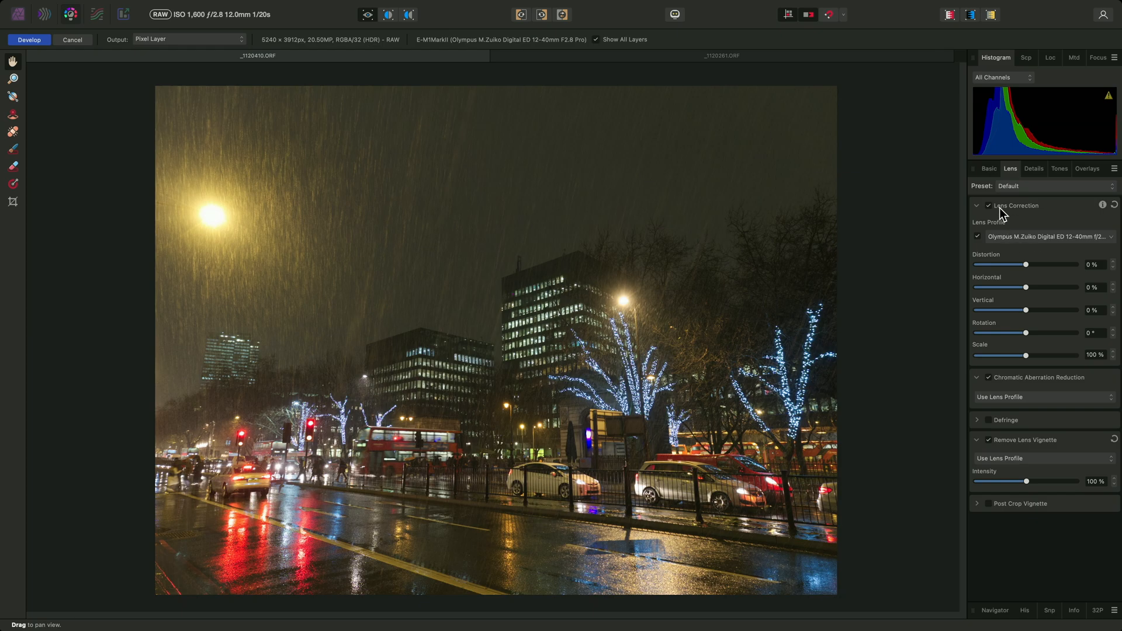
{"action": "left_click", "coordinate": [977, 206]}
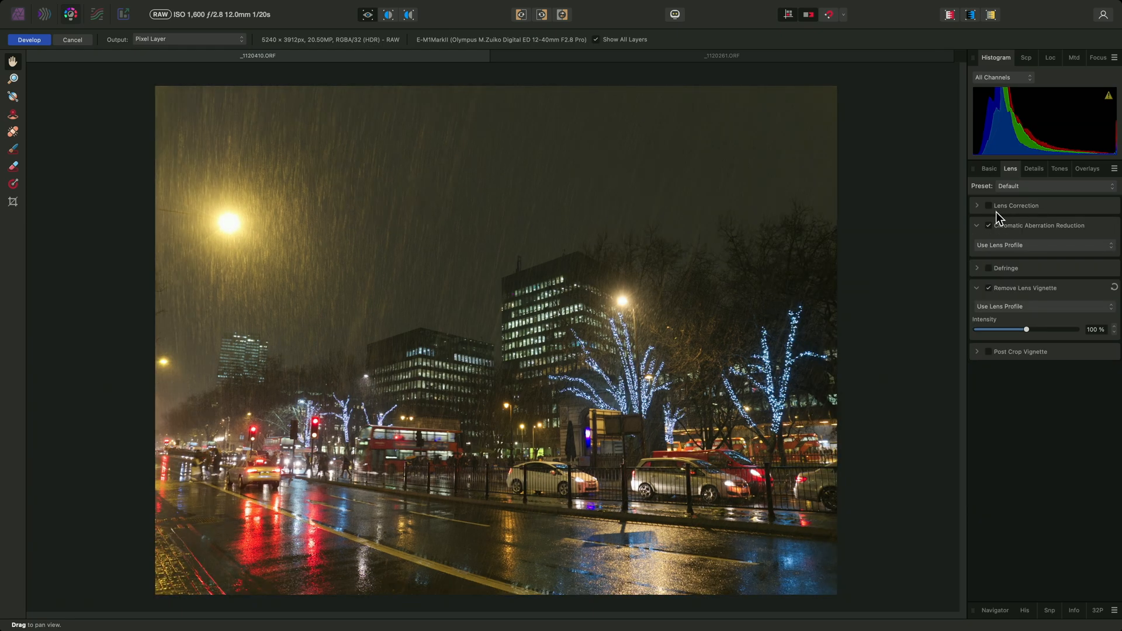
{"action": "mouse_move", "coordinate": [840, 313]}
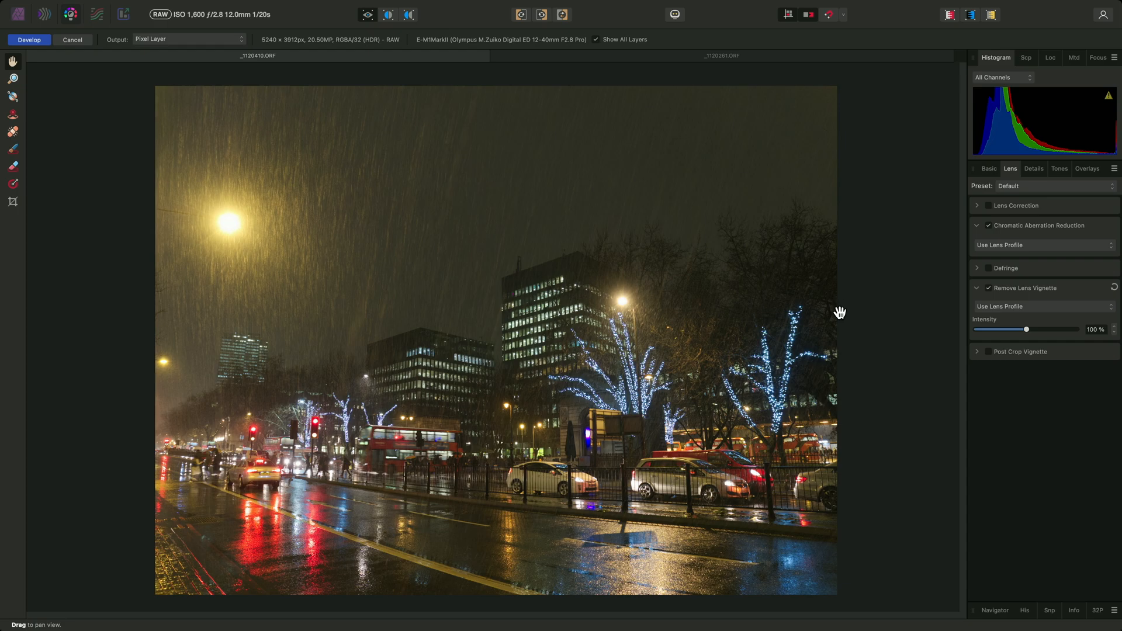
{"action": "mouse_move", "coordinate": [843, 338]}
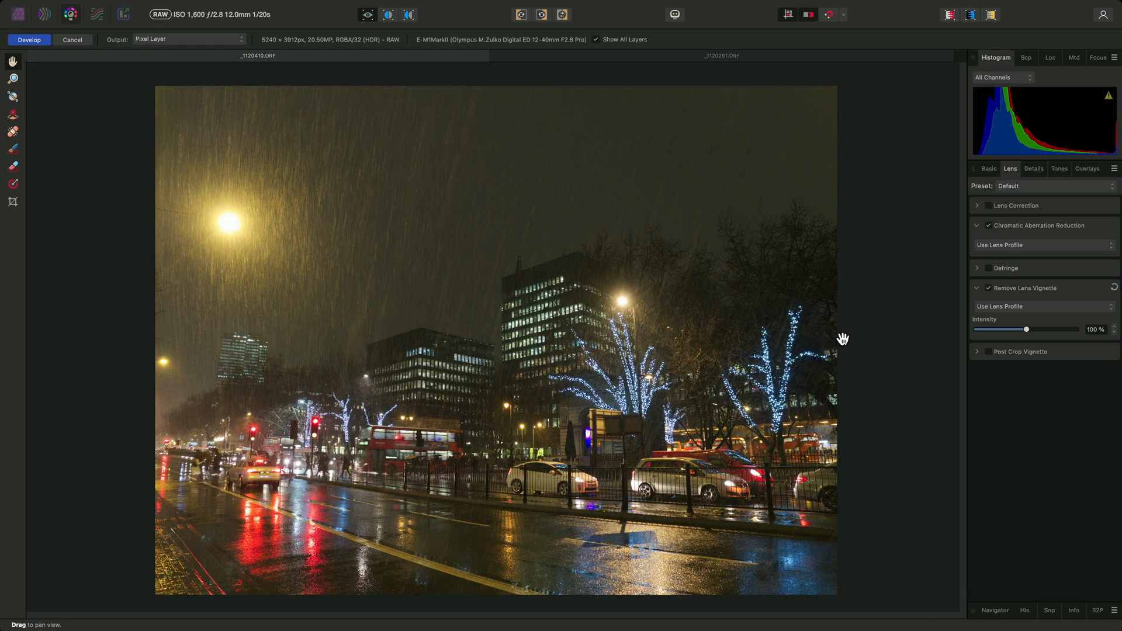
{"action": "mouse_move", "coordinate": [1019, 216]}
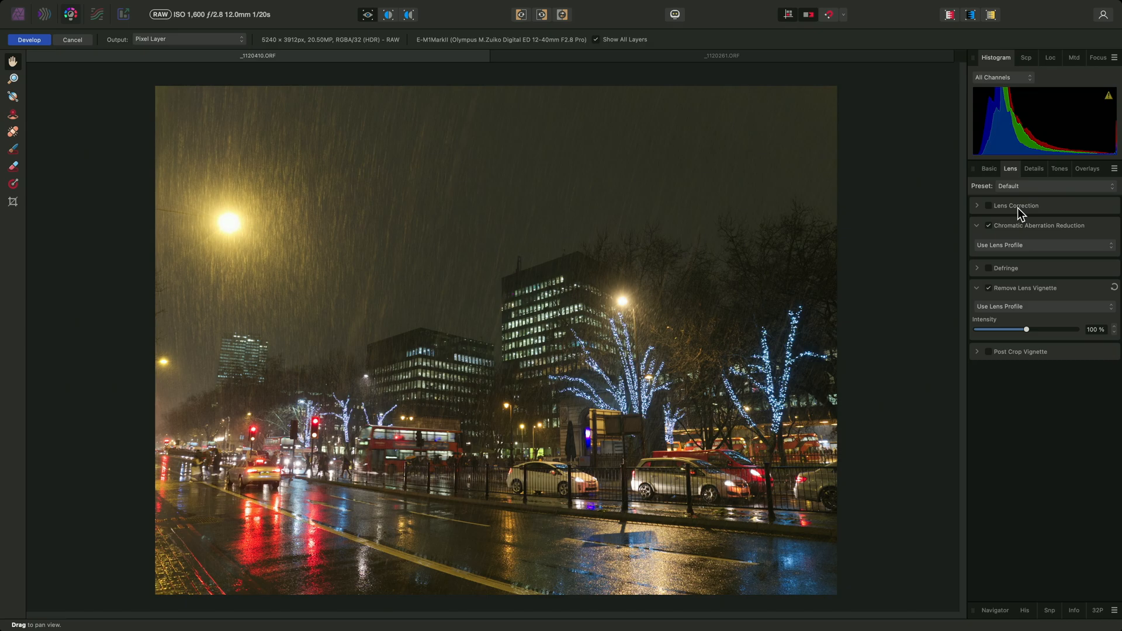
{"action": "left_click", "coordinate": [978, 206]}
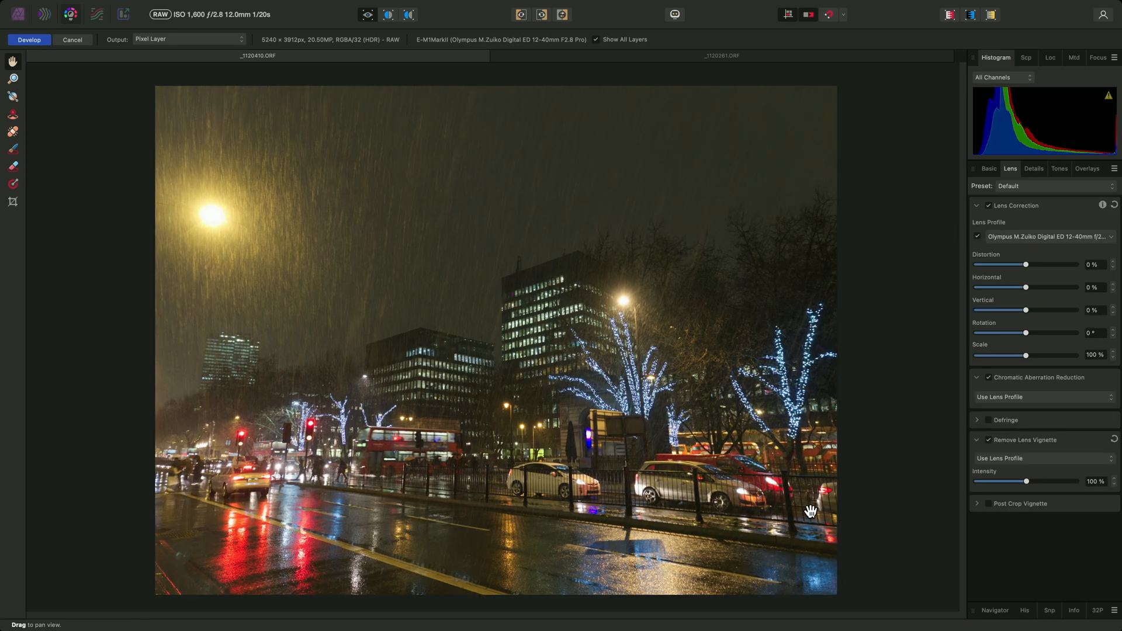
{"action": "mouse_move", "coordinate": [179, 432]}
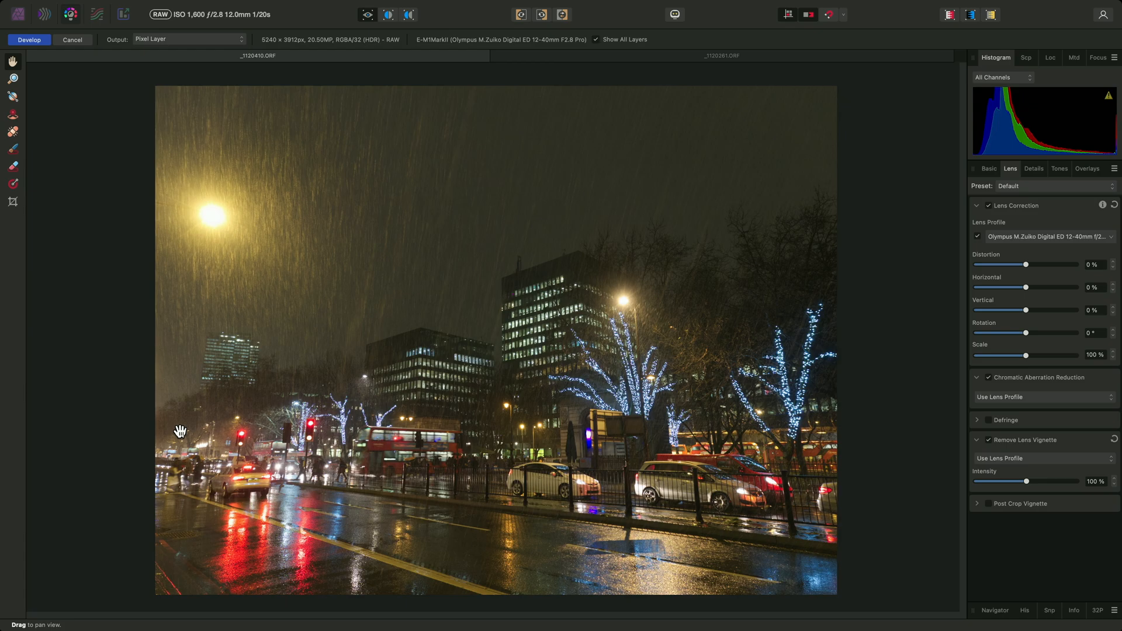
{"action": "mouse_move", "coordinate": [1103, 368]}
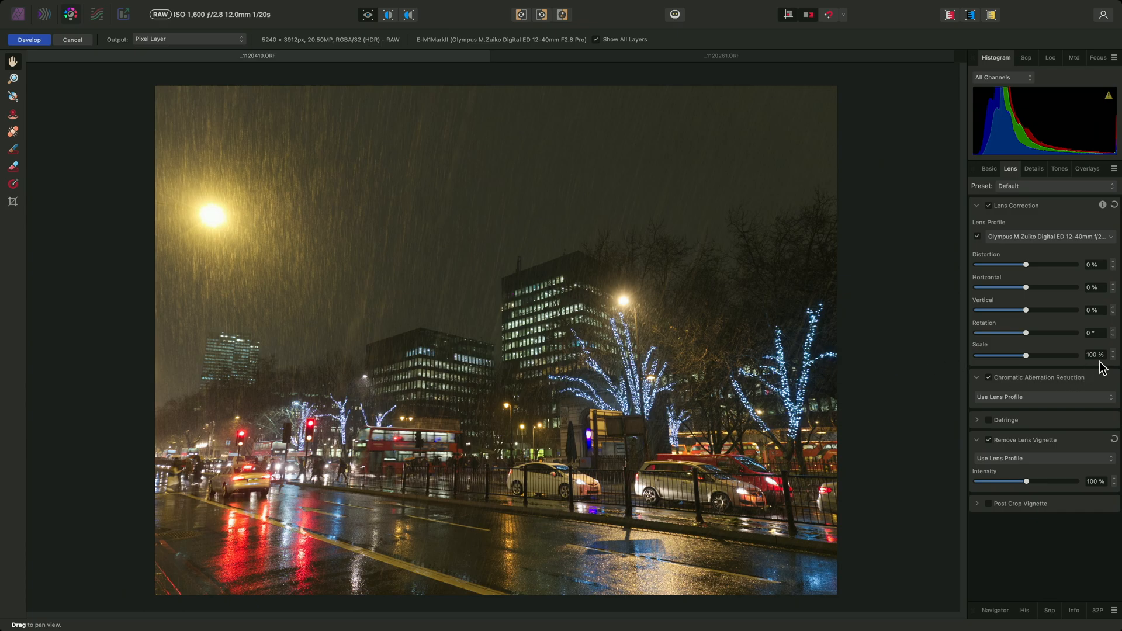
Step: Reduce the Lens Correction Scale toward 93% so a wider view of the street appears
{"action": "left_click_drag", "start_coordinate": [1039, 356], "coordinate": [1025, 356]}
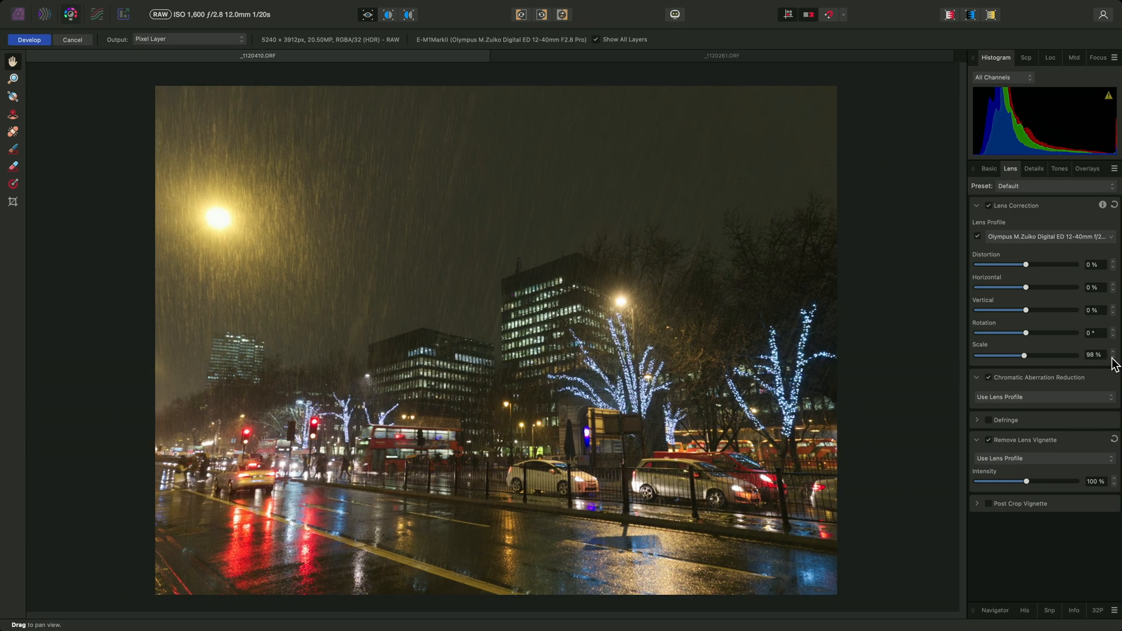
{"action": "left_click_drag", "start_coordinate": [1024, 355], "coordinate": [1019, 355]}
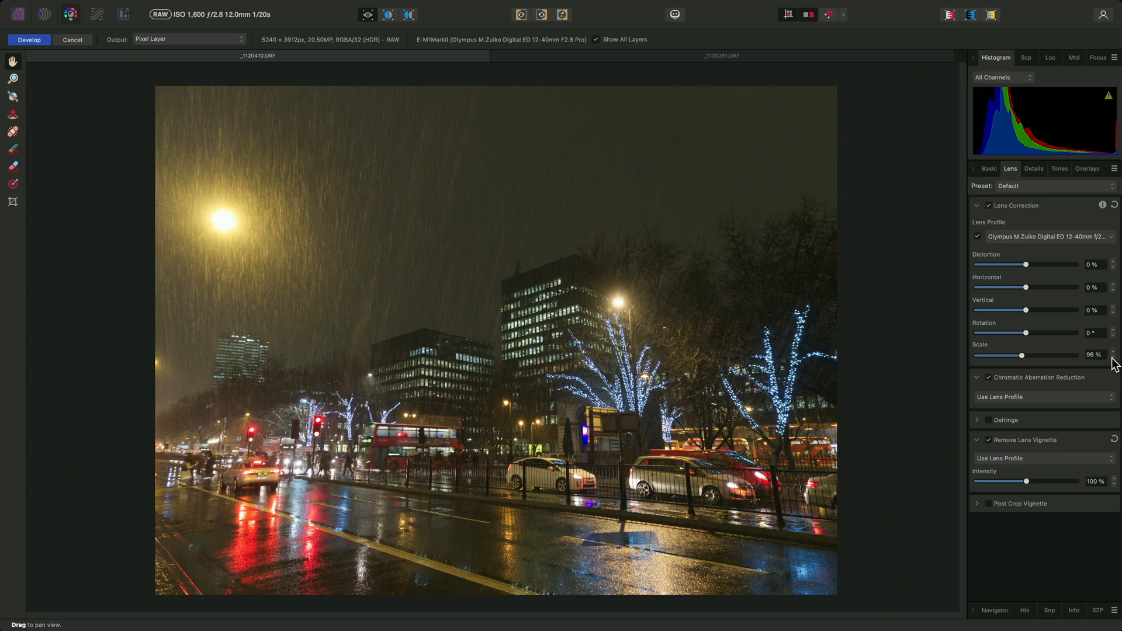
{"action": "left_click_drag", "start_coordinate": [1023, 356], "coordinate": [1022, 356]}
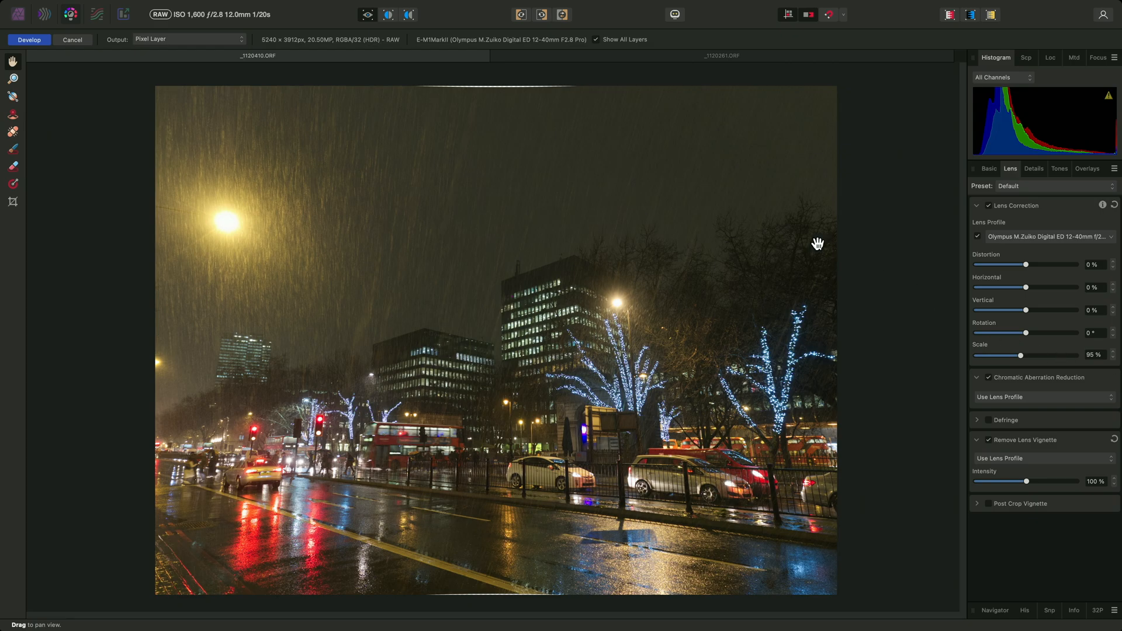
{"action": "mouse_move", "coordinate": [503, 91]}
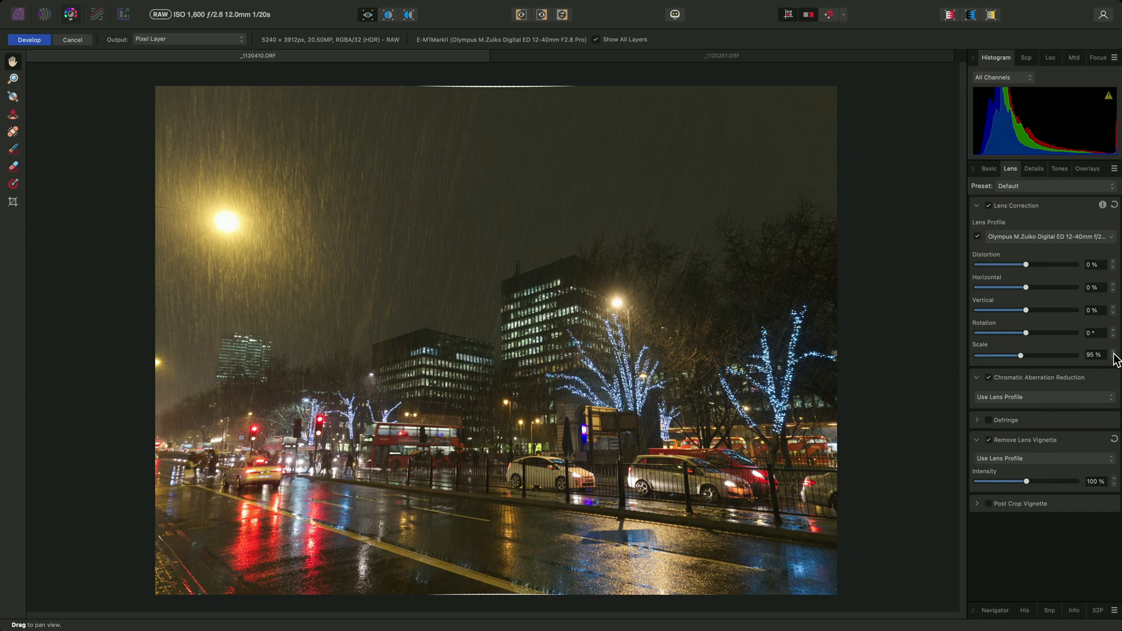
{"action": "left_click", "coordinate": [1031, 356]}
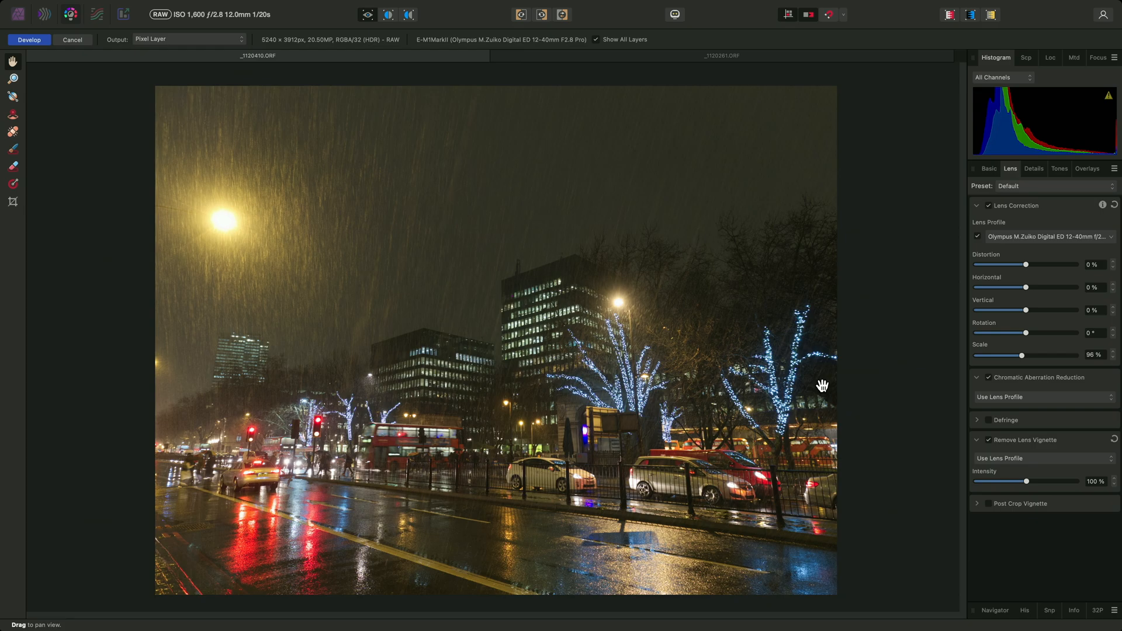
{"action": "mouse_move", "coordinate": [1114, 365]}
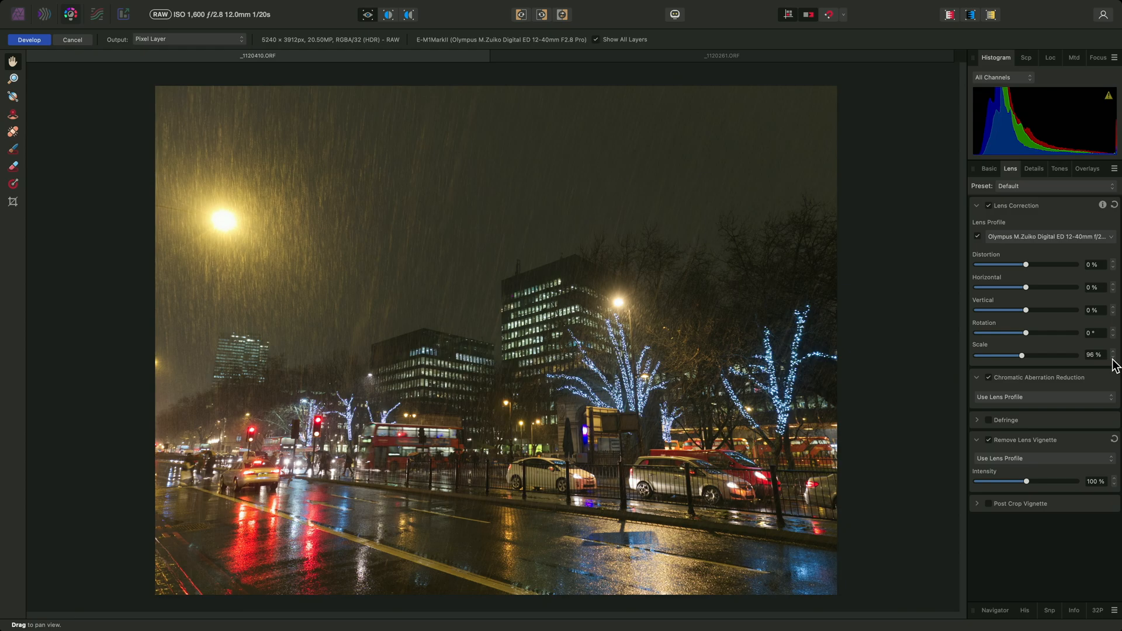
{"action": "left_click_drag", "start_coordinate": [1021, 355], "coordinate": [1009, 355]}
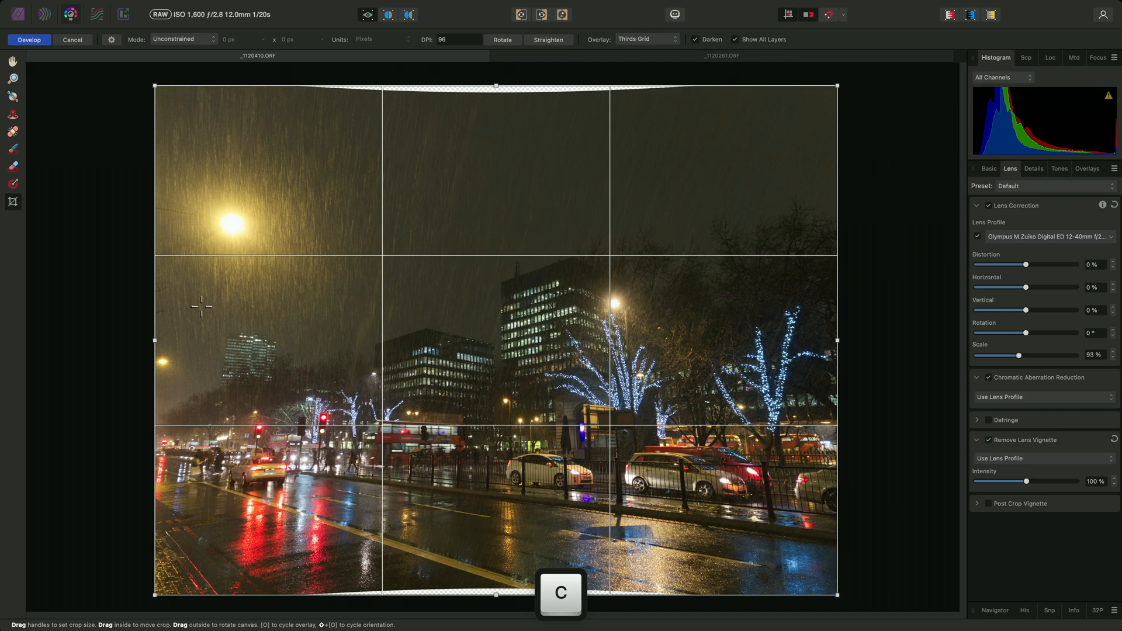
Step: Crop in past the transparent borders and confirm the 93% scale, giving 5240 × 3775 px
{"action": "left_click_drag", "start_coordinate": [493, 86], "coordinate": [494, 95]}
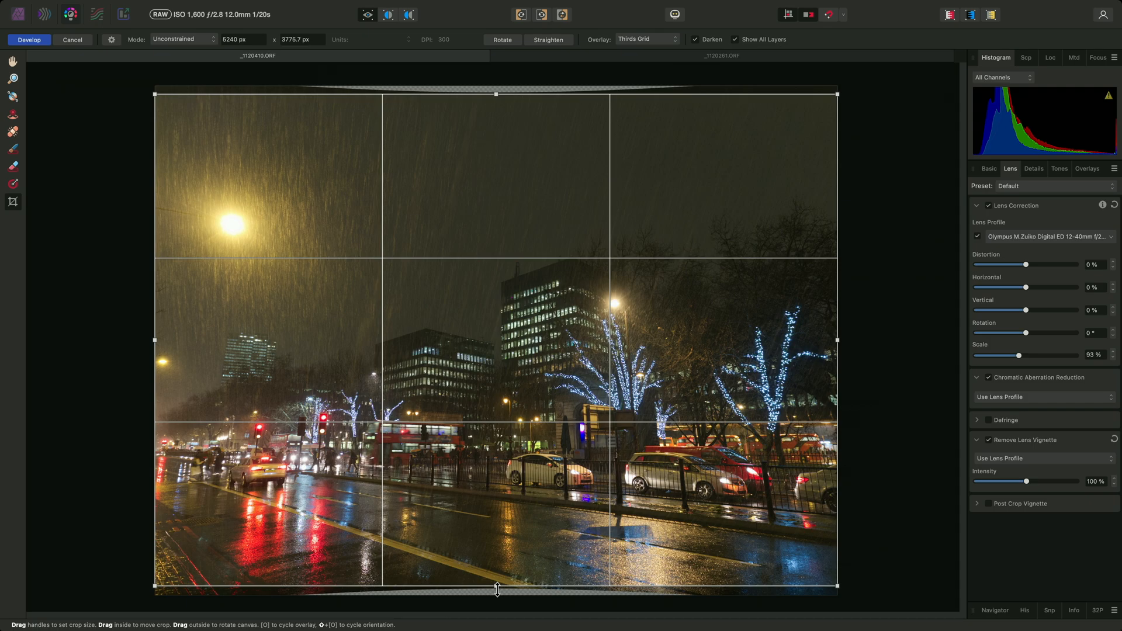
{"action": "key", "text": "return"}
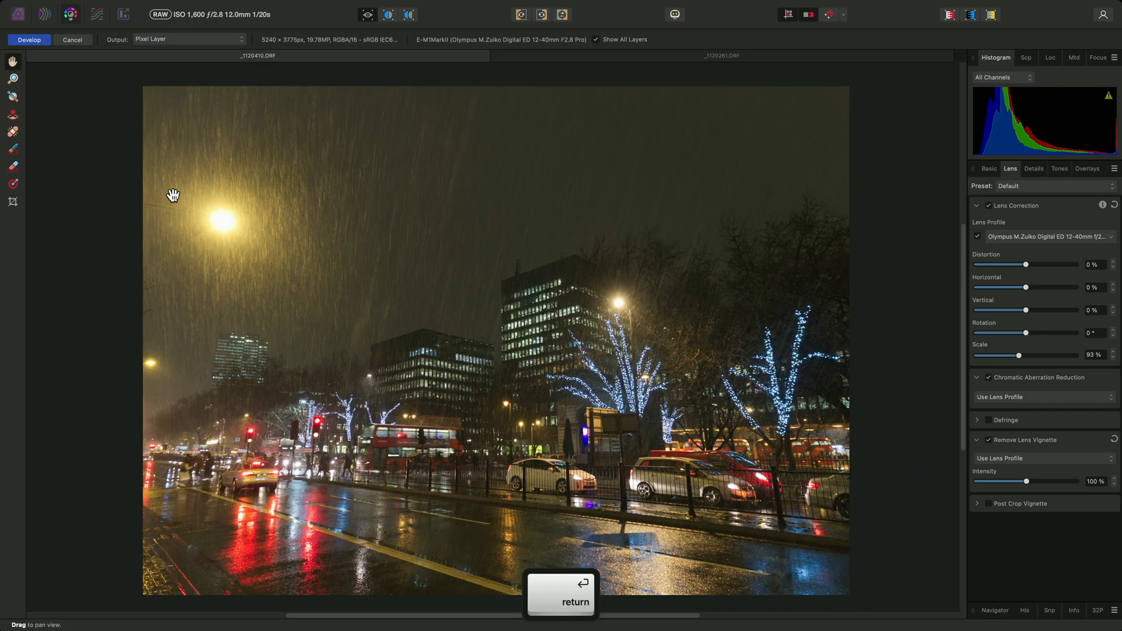
{"action": "key", "text": "Return"}
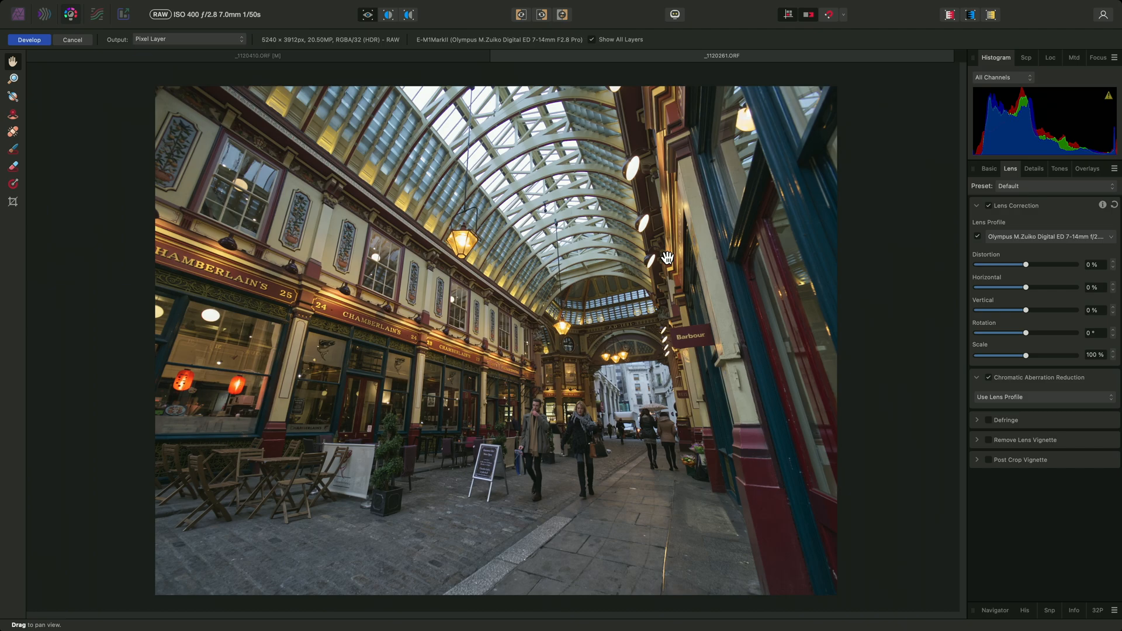
Step: Compare the arcade photo with lens correction off and on, then scale the correction down
{"action": "left_click", "coordinate": [978, 205]}
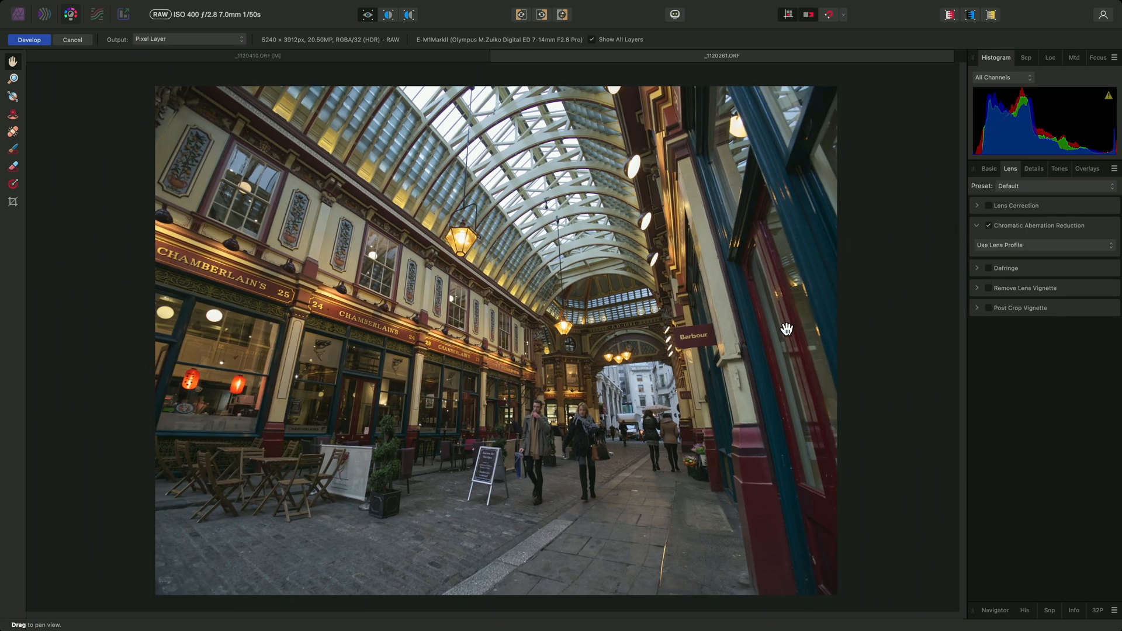
{"action": "mouse_move", "coordinate": [822, 270]}
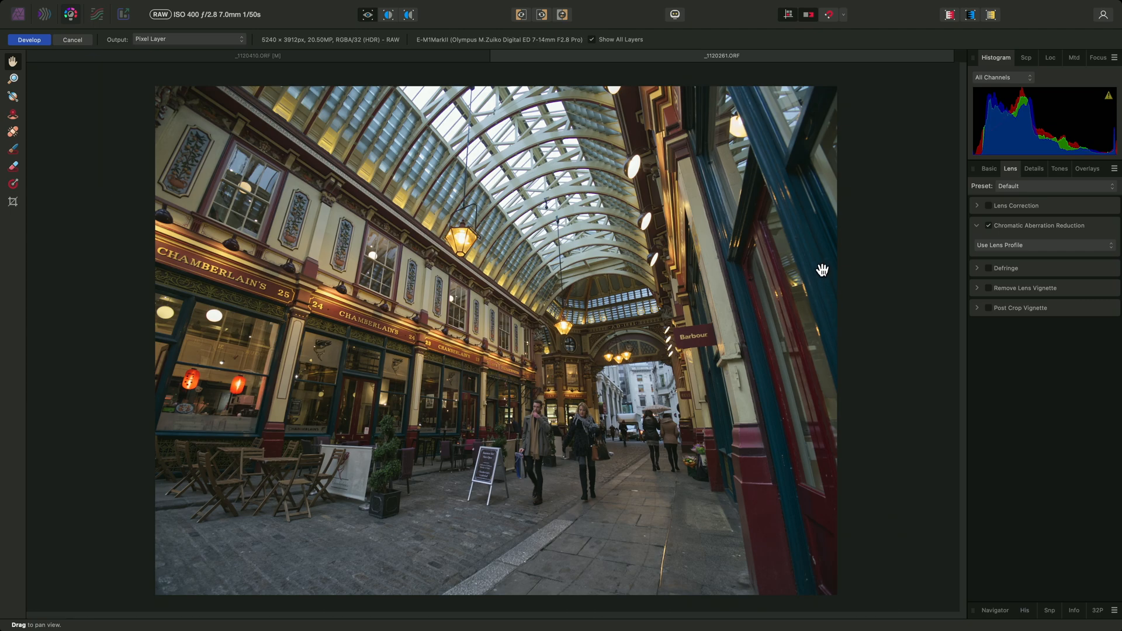
{"action": "mouse_move", "coordinate": [164, 255]}
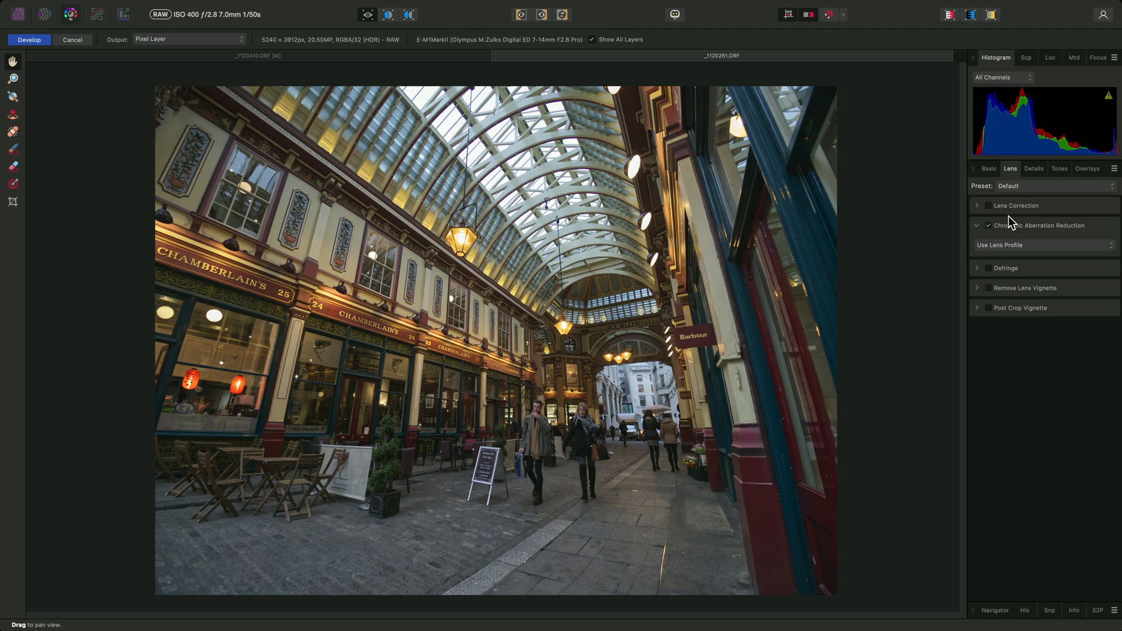
{"action": "left_click", "coordinate": [989, 206]}
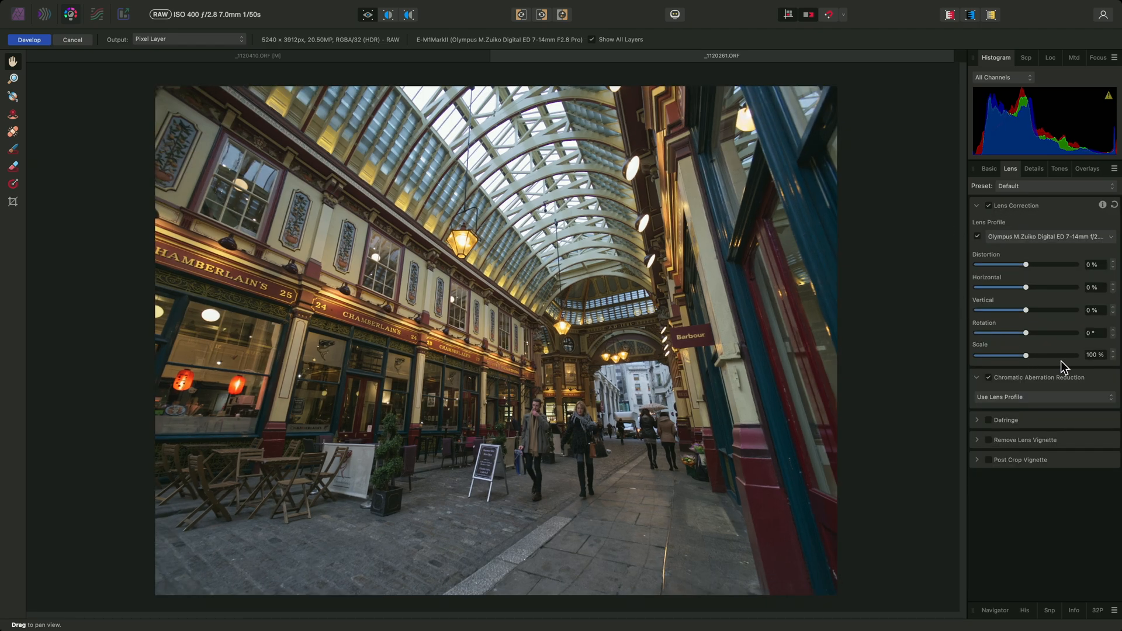
{"action": "left_click_drag", "start_coordinate": [1045, 355], "coordinate": [1022, 356]}
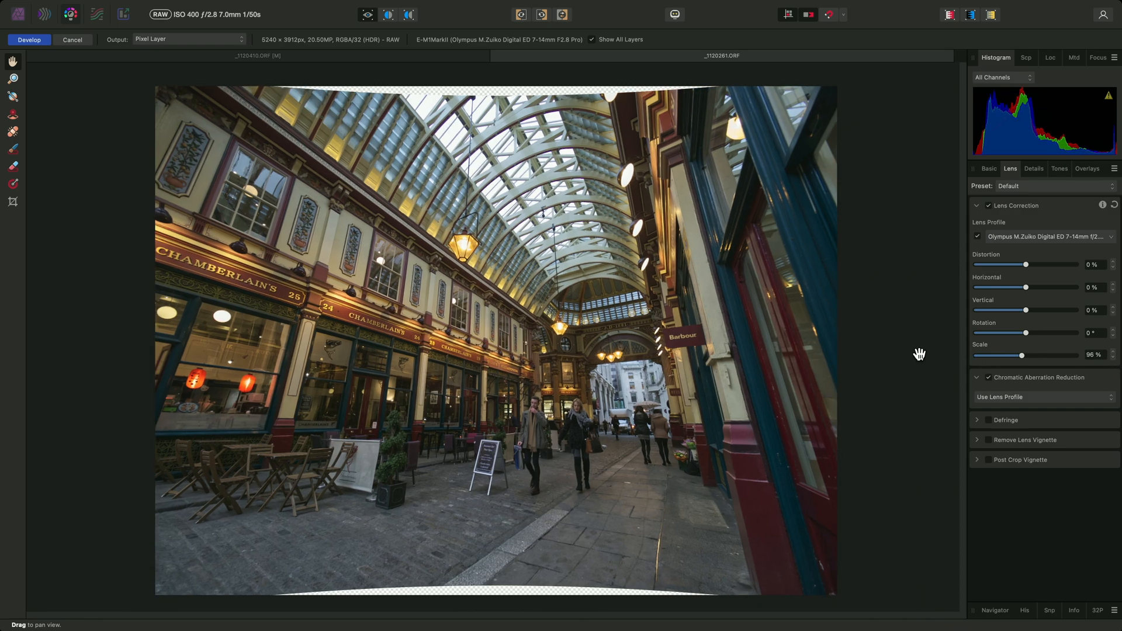
Step: Crop the arcade photo to 5240 × 3819 px at 96% scale
{"action": "key", "text": "c"}
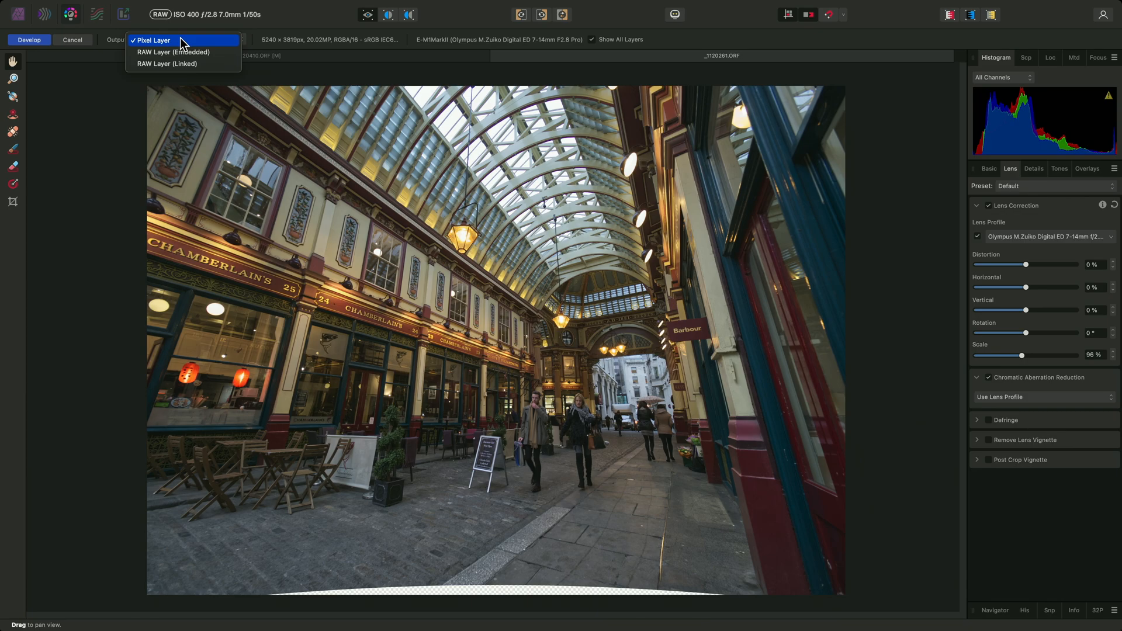
{"action": "mouse_move", "coordinate": [190, 46]}
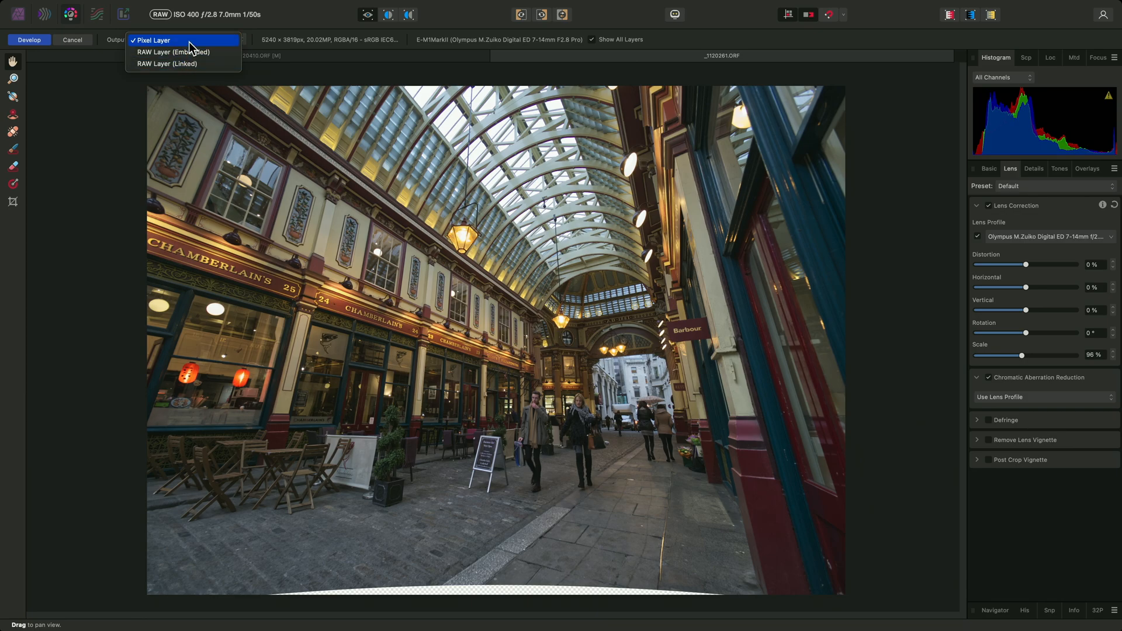
Step: Develop the arcade RAW as a Pixel Layer into the main Photo workspace
{"action": "left_click", "coordinate": [152, 40]}
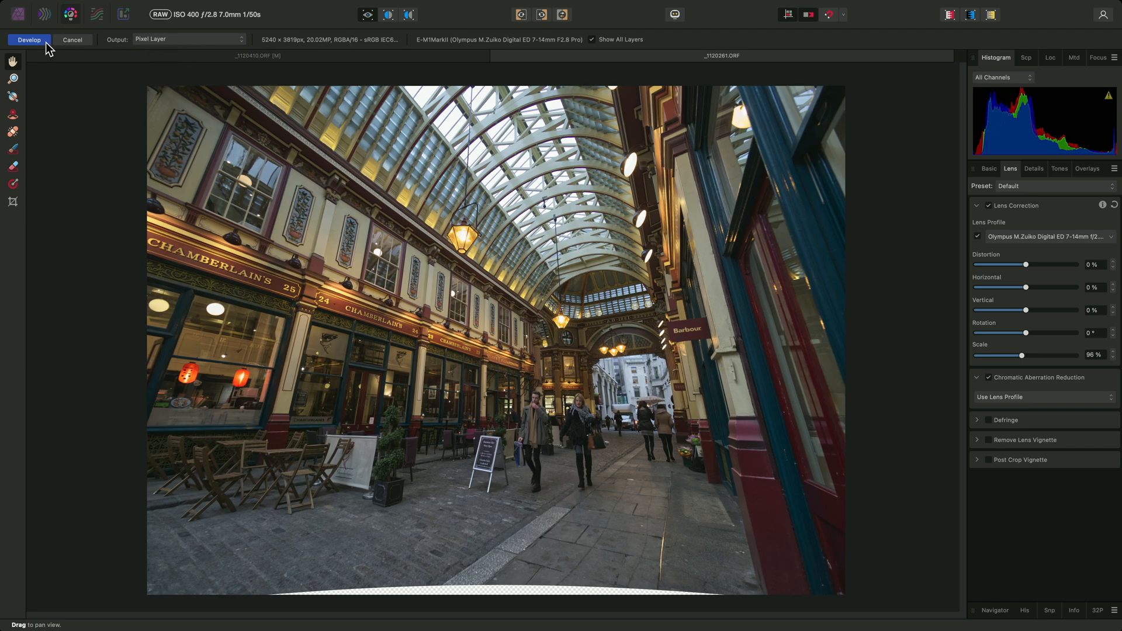
{"action": "left_click", "coordinate": [29, 40]}
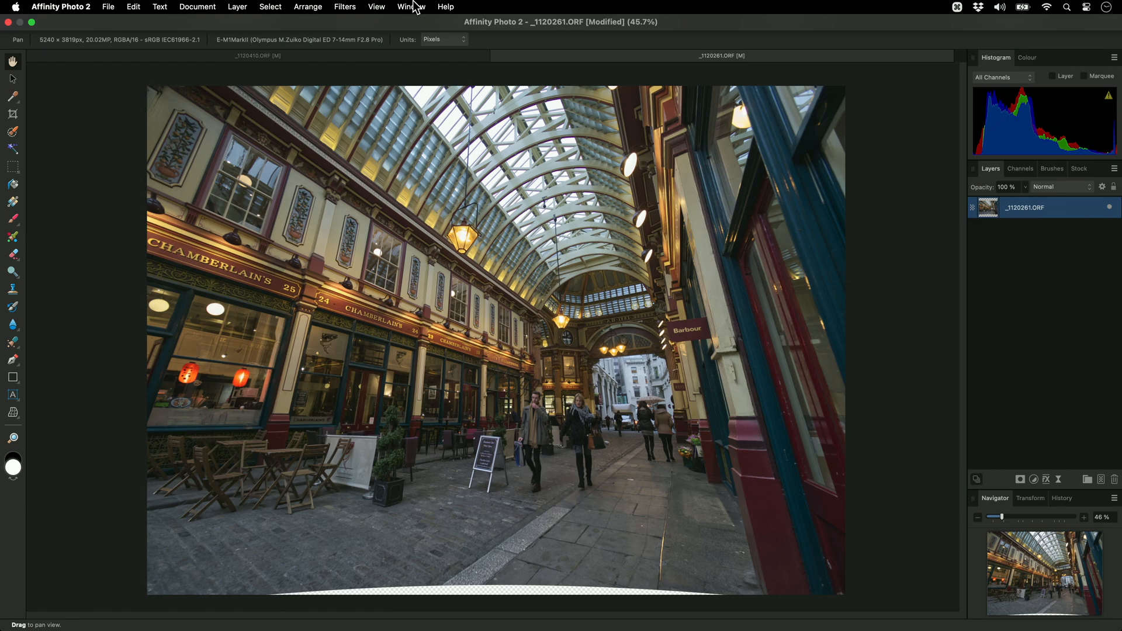
Step: Select the transparent bottom-edge gap by alpha and inpaint it with matching pavement
{"action": "left_click", "coordinate": [270, 7]}
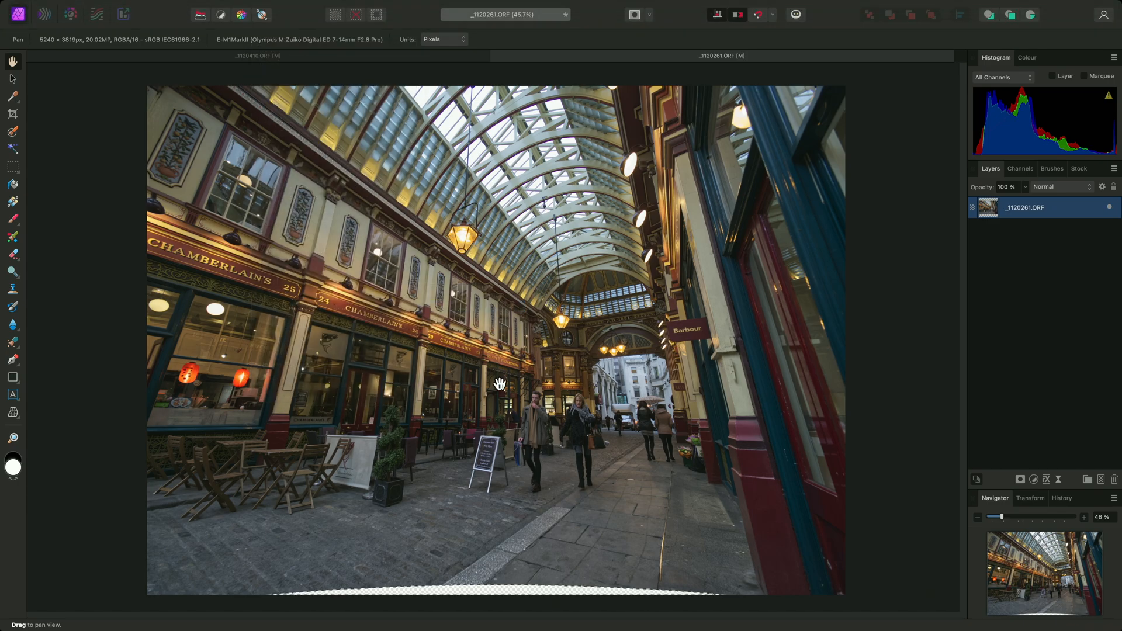
{"action": "mouse_move", "coordinate": [536, 592]}
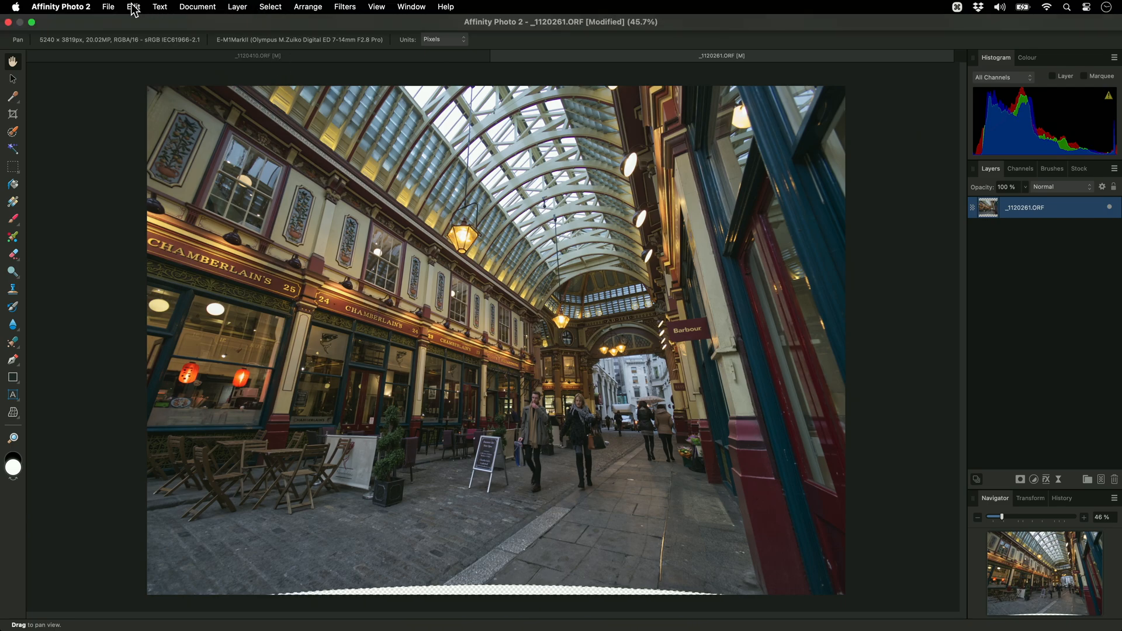
{"action": "left_click", "coordinate": [133, 7]}
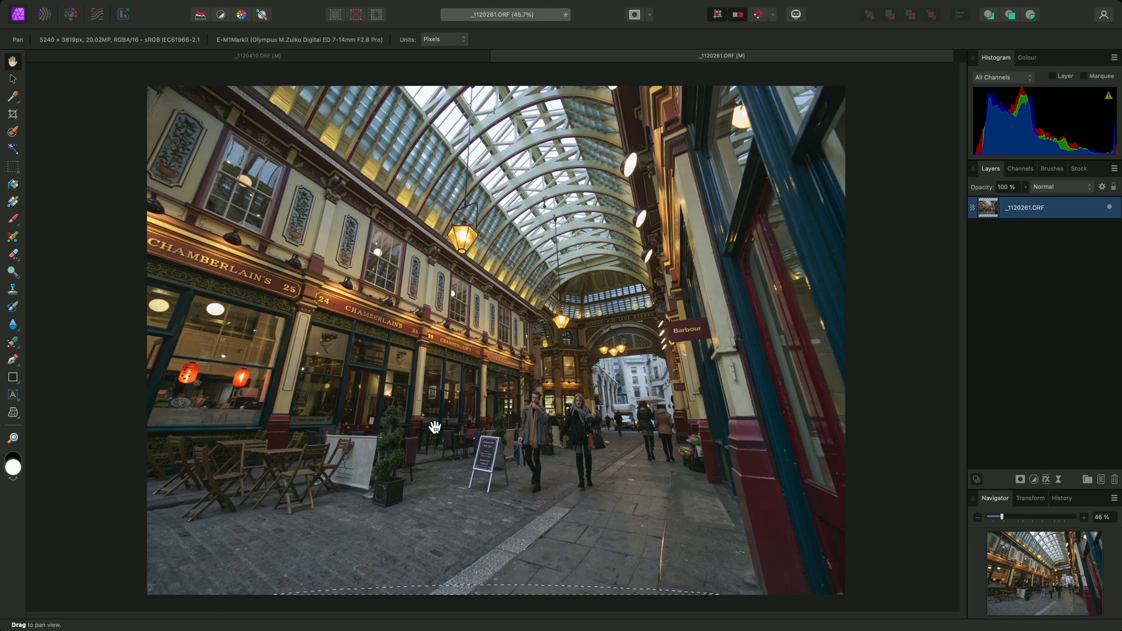
{"action": "key", "text": "cmd+d"}
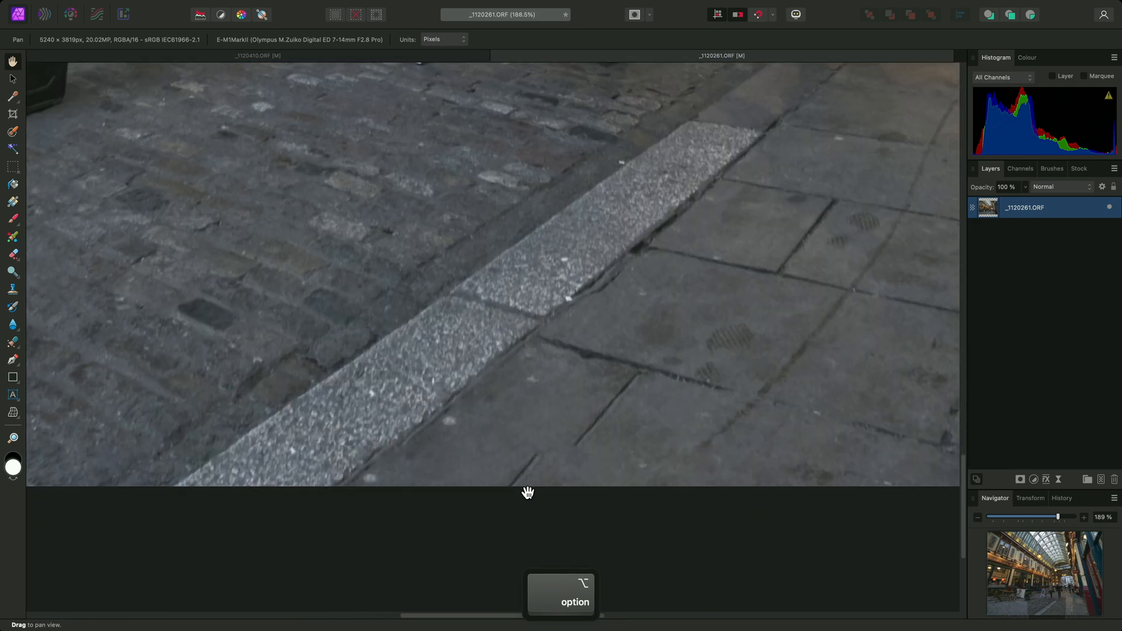
Step: Brush out the leftover pavement streak with the Inpainting Brush, then zoom to fit
{"action": "left_click", "coordinate": [12, 344]}
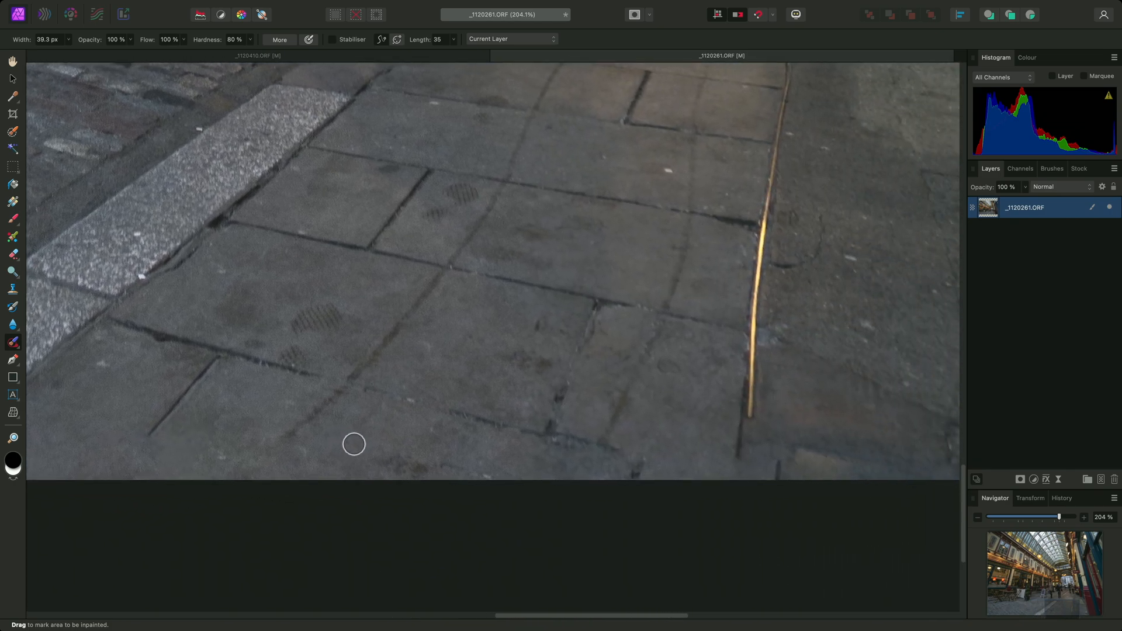
{"action": "left_click_drag", "start_coordinate": [354, 444], "coordinate": [679, 468]}
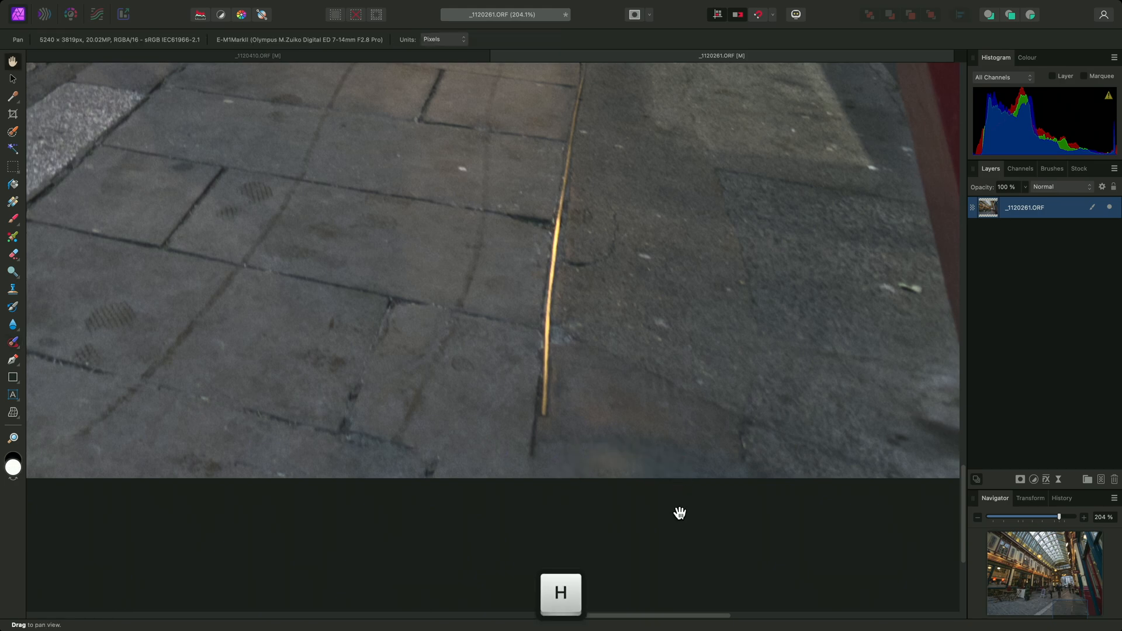
{"action": "key", "text": "cmd+0"}
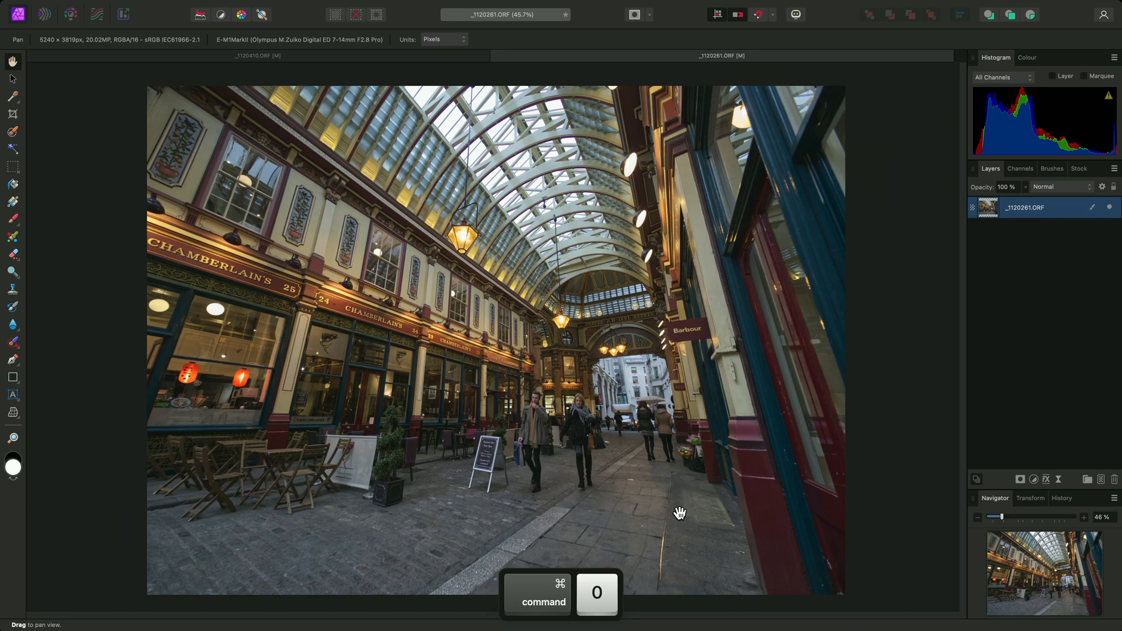